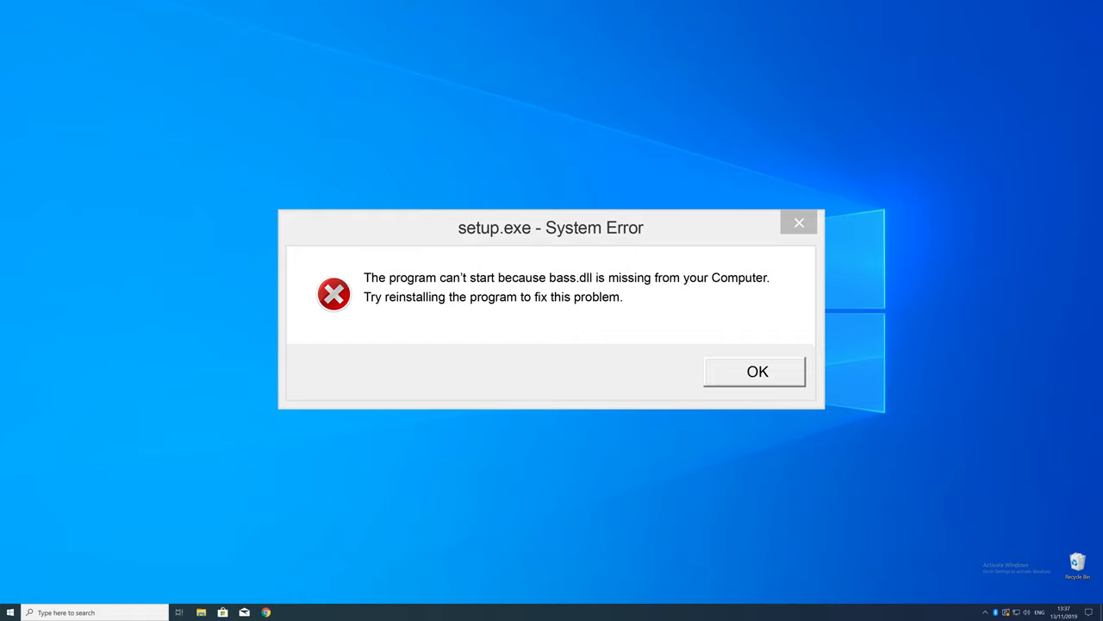
Step: Dismiss the setup.exe System Error about the missing bass.dll file
{"action": "left_click", "coordinate": [755, 373]}
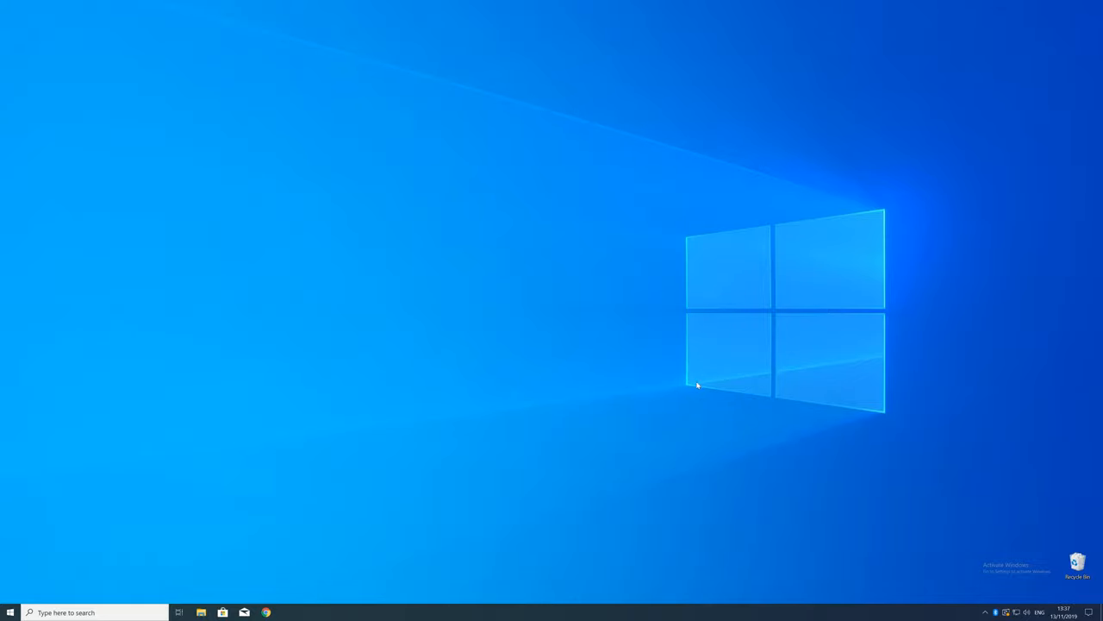
{"action": "right_click", "coordinate": [11, 611]}
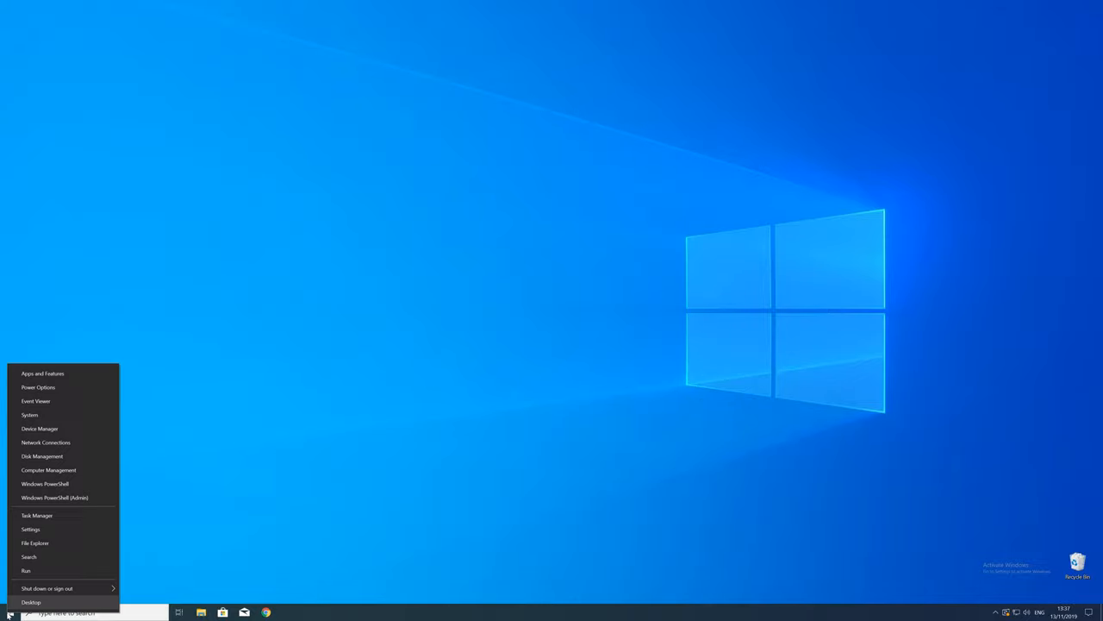
{"action": "mouse_move", "coordinate": [31, 509]}
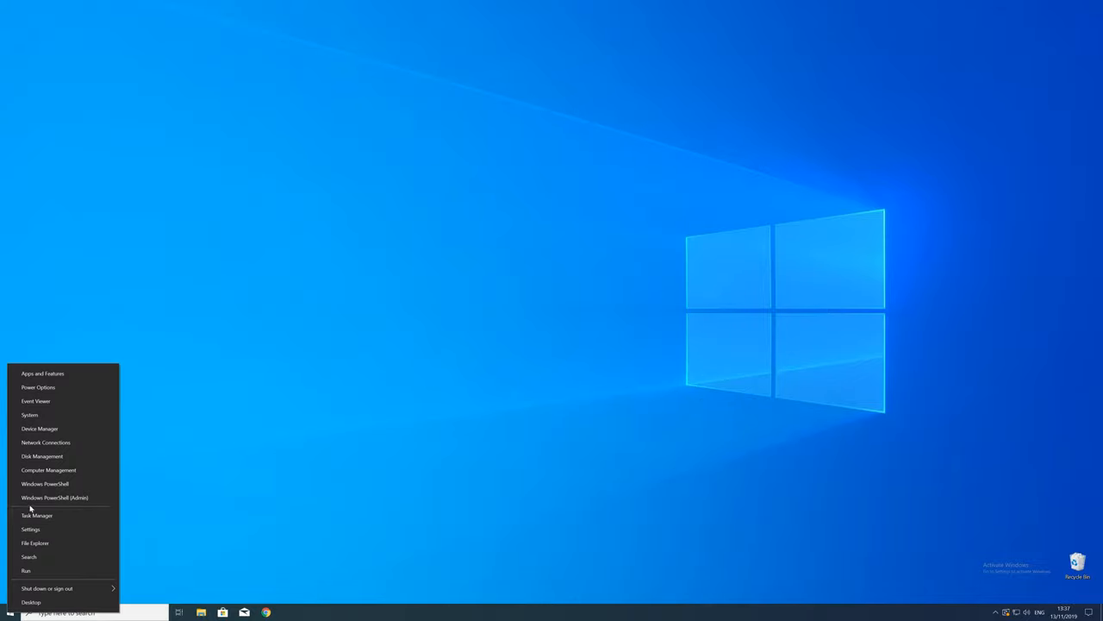
{"action": "left_click", "coordinate": [31, 528]}
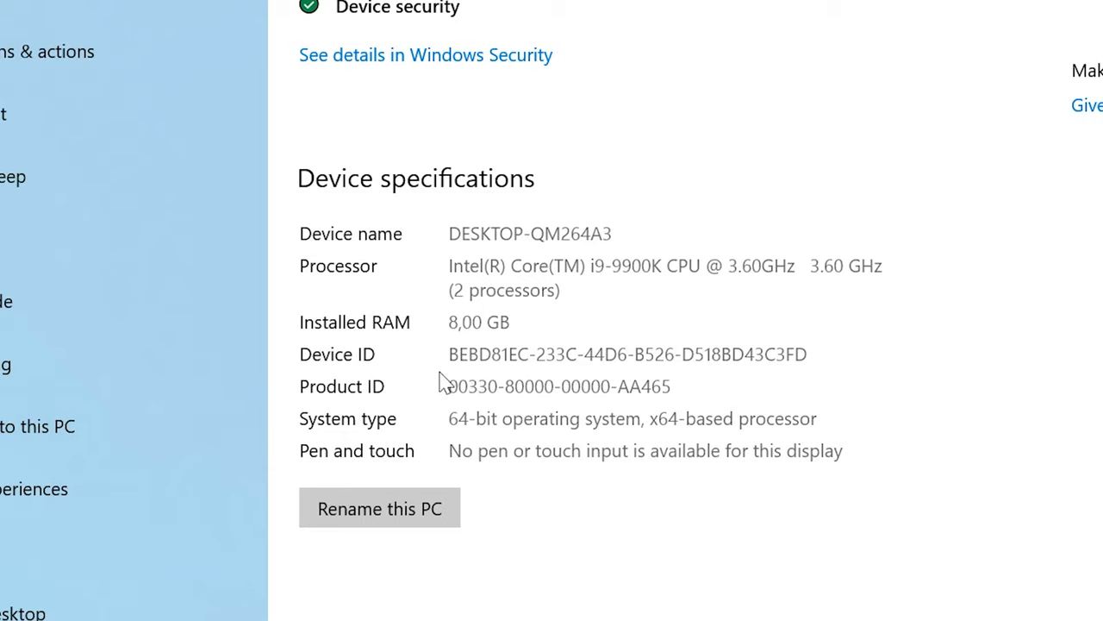
{"action": "double_click", "coordinate": [589, 419]}
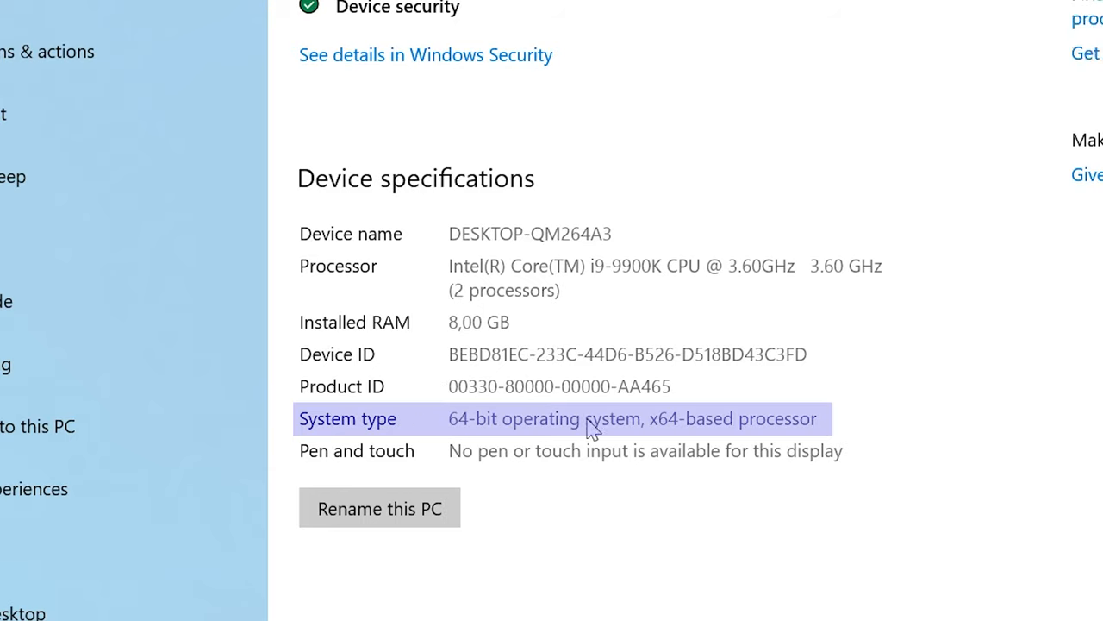
{"action": "mouse_move", "coordinate": [300, 424]}
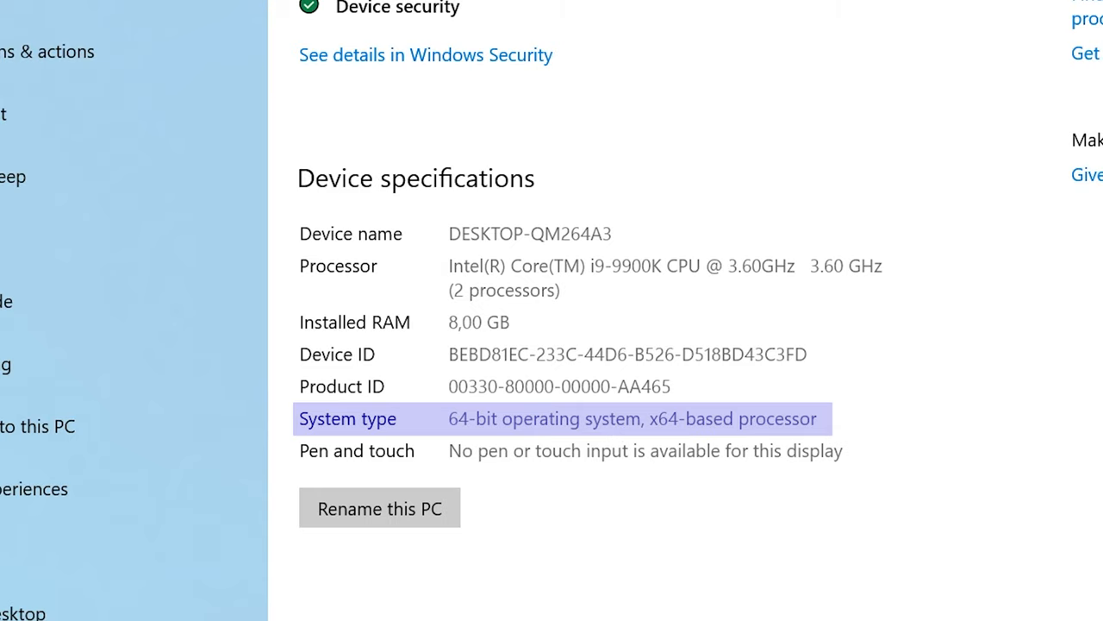
{"action": "left_click", "coordinate": [887, 93]}
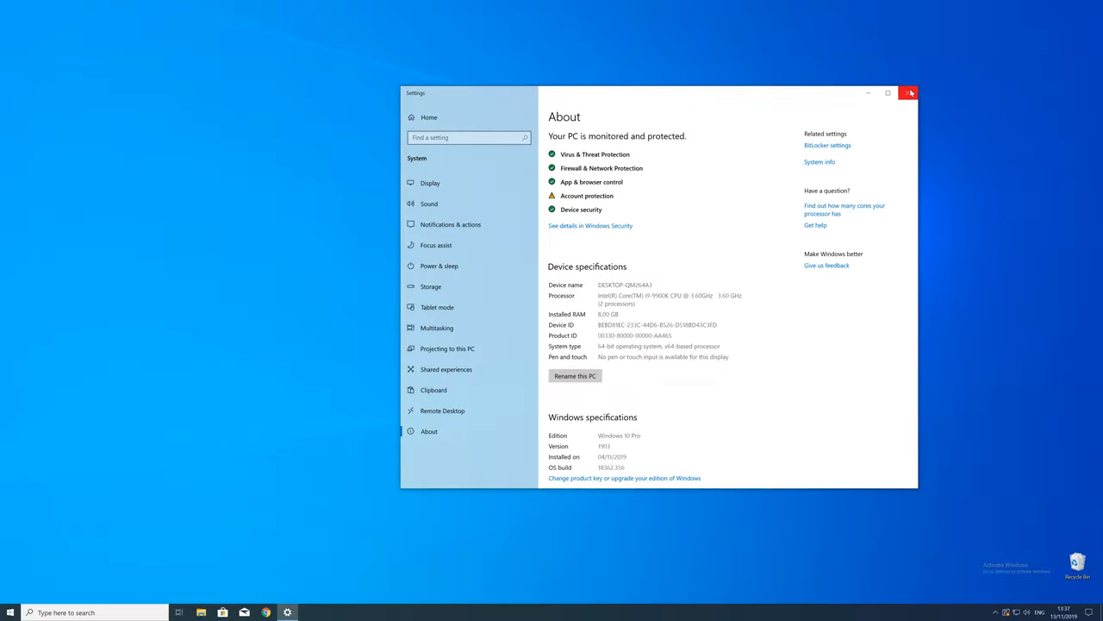
{"action": "left_click", "coordinate": [908, 93]}
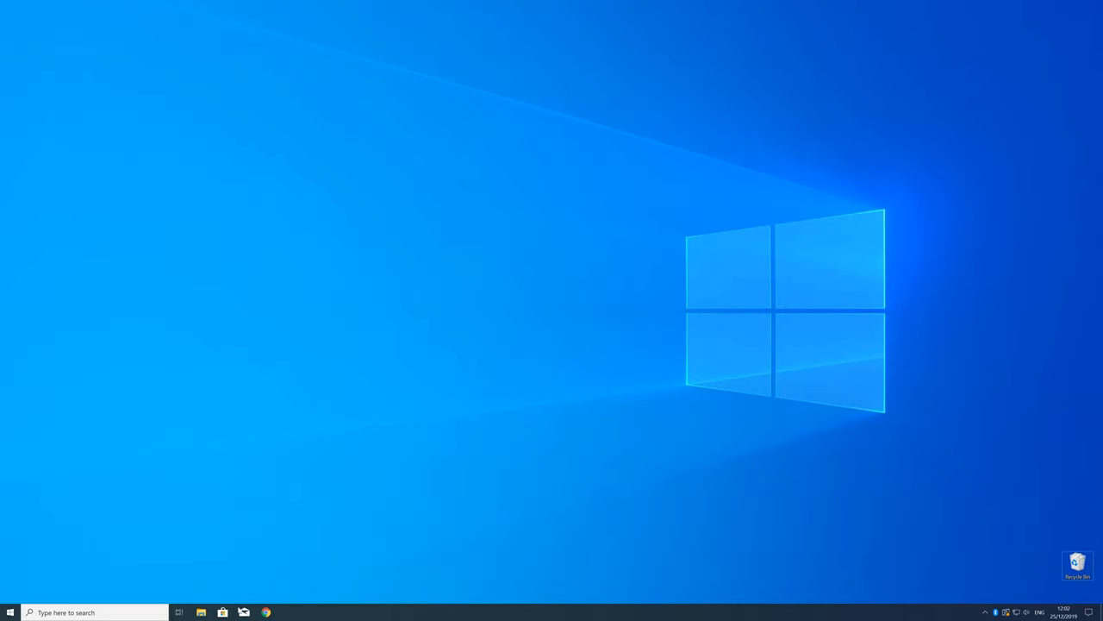
Step: Download vc_redist.x64.exe (64-Bit) from the Visual C++ 2019 Redistributable download page in Chrome
{"action": "left_click", "coordinate": [265, 612]}
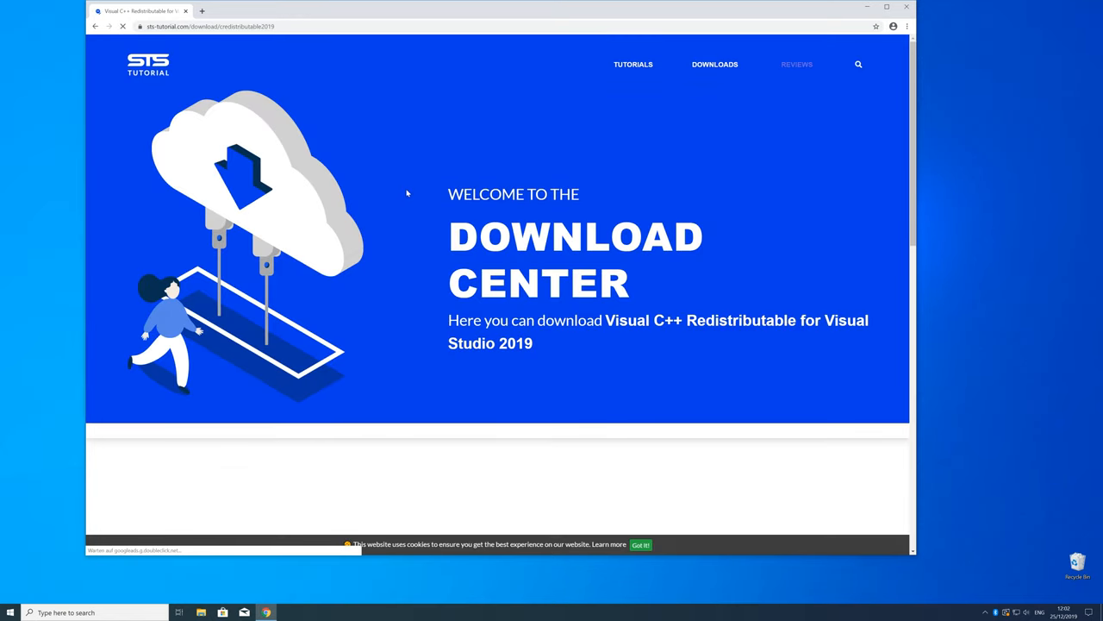
{"action": "scroll", "scroll_direction": "down", "scroll_amount": 3}
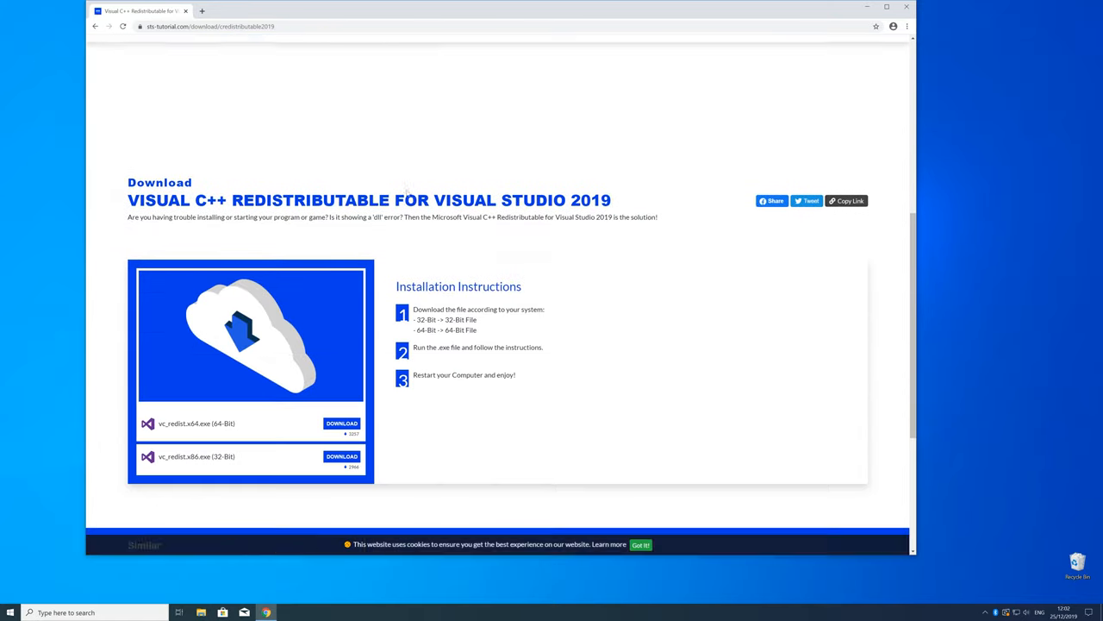
{"action": "scroll", "scroll_direction": "down", "scroll_amount": 3}
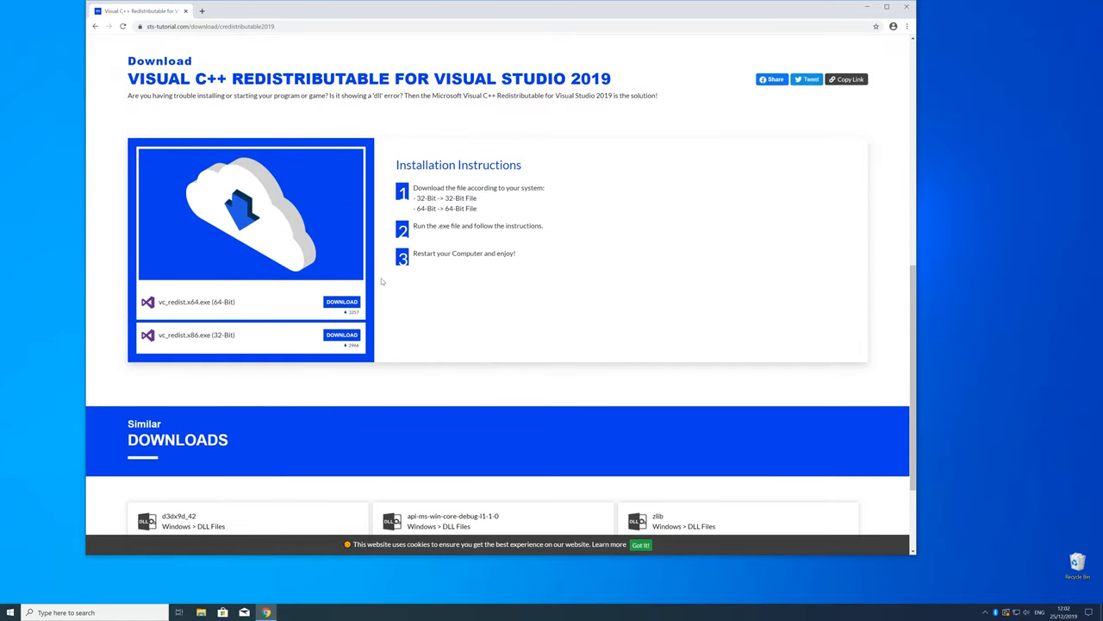
{"action": "left_click", "coordinate": [341, 302]}
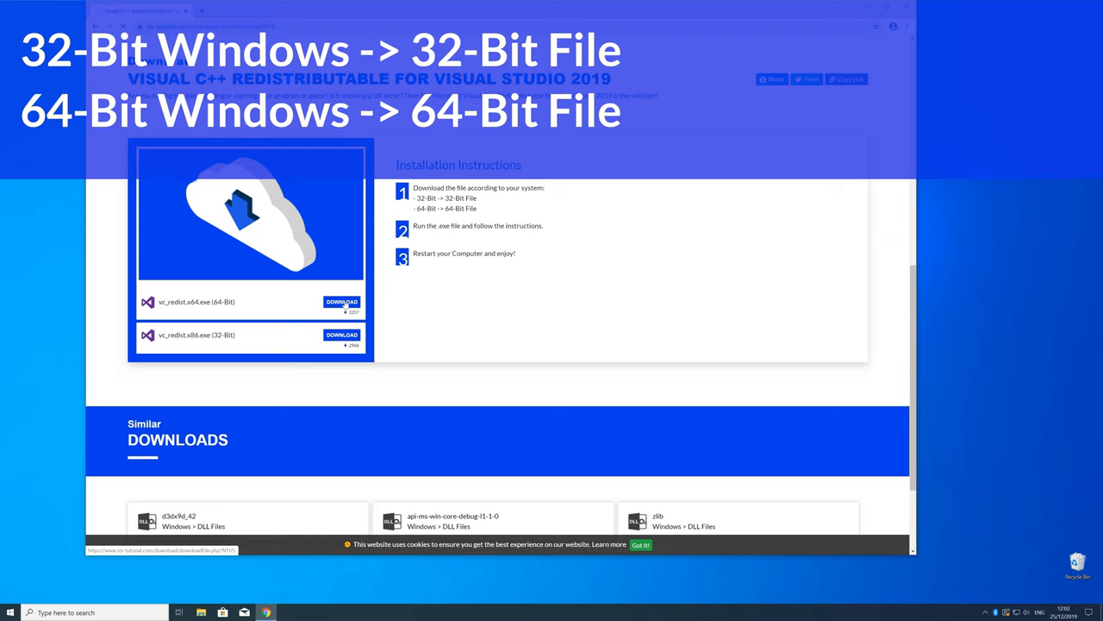
{"action": "left_click", "coordinate": [341, 302]}
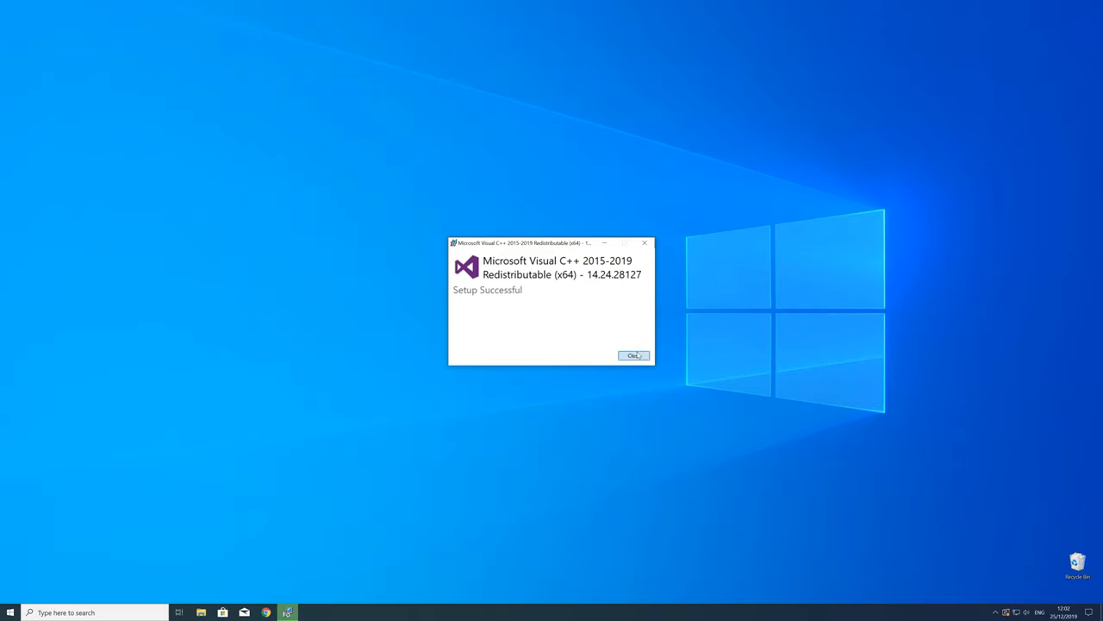
Step: Close the Setup Successful window for the Visual C++ 2015-2019 Redistributable (x64)
{"action": "left_click", "coordinate": [634, 355]}
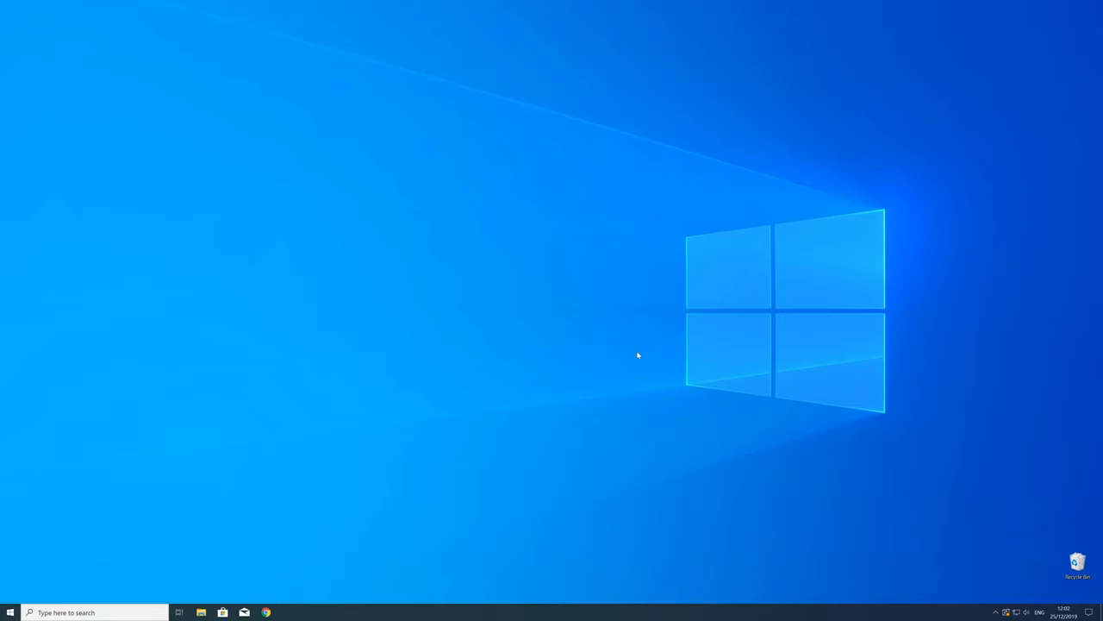